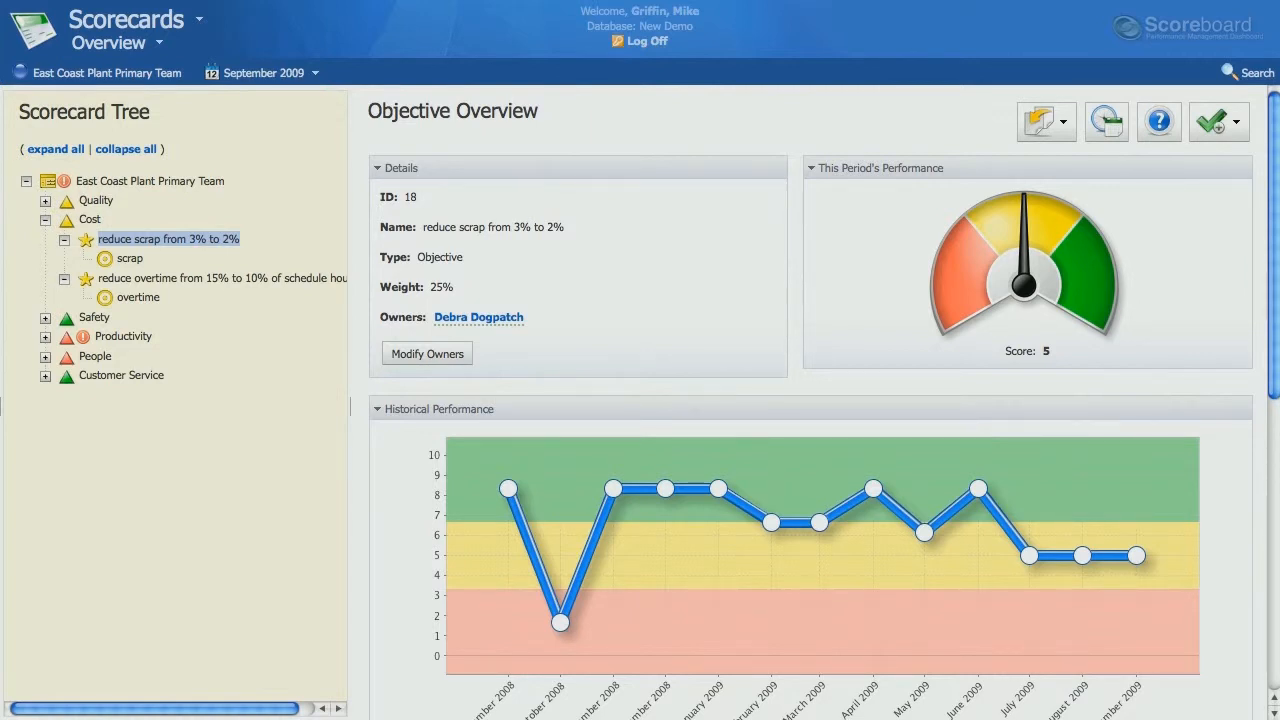
pyautogui.moveTo(849, 20)
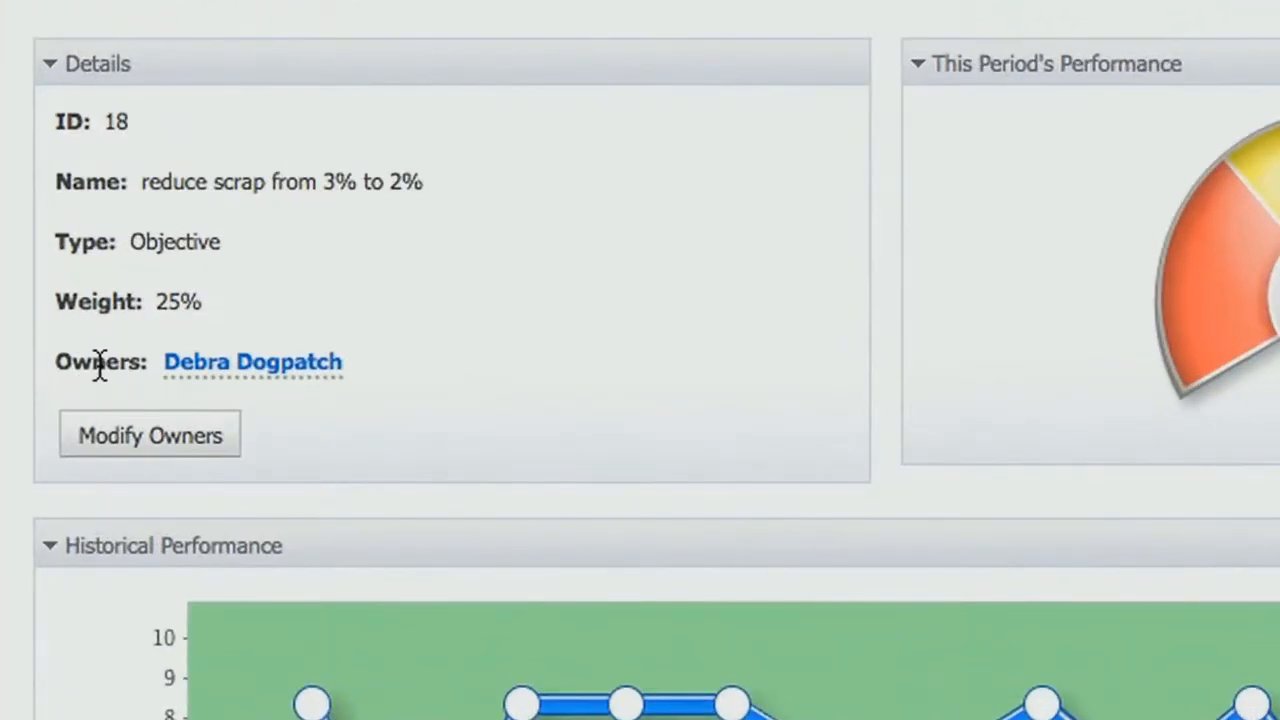
pyautogui.click(149, 434)
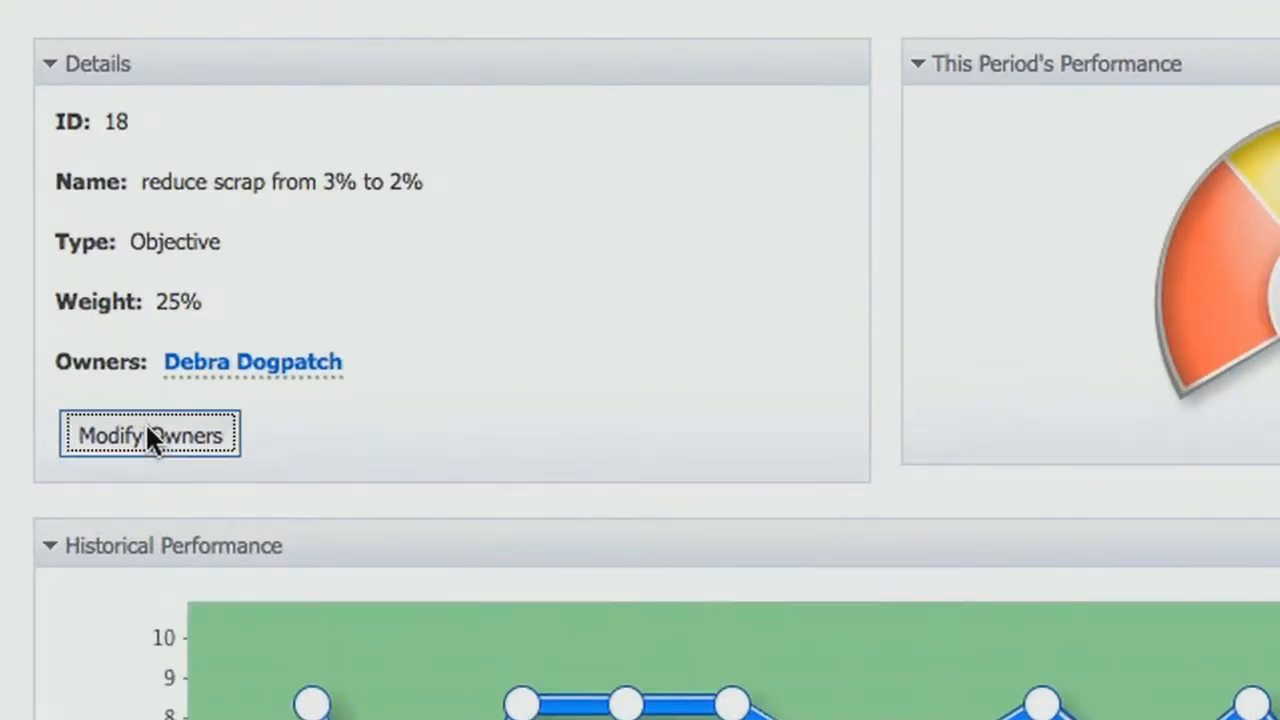
pyautogui.click(149, 433)
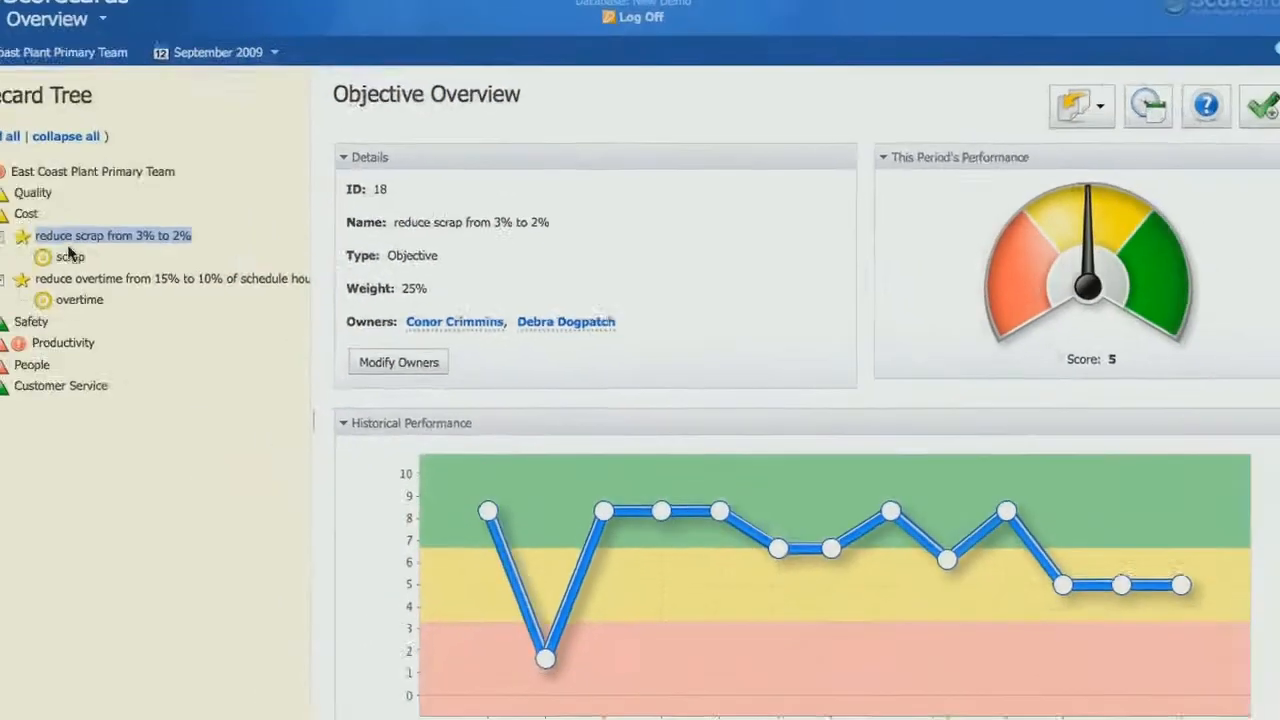
pyautogui.click(71, 256)
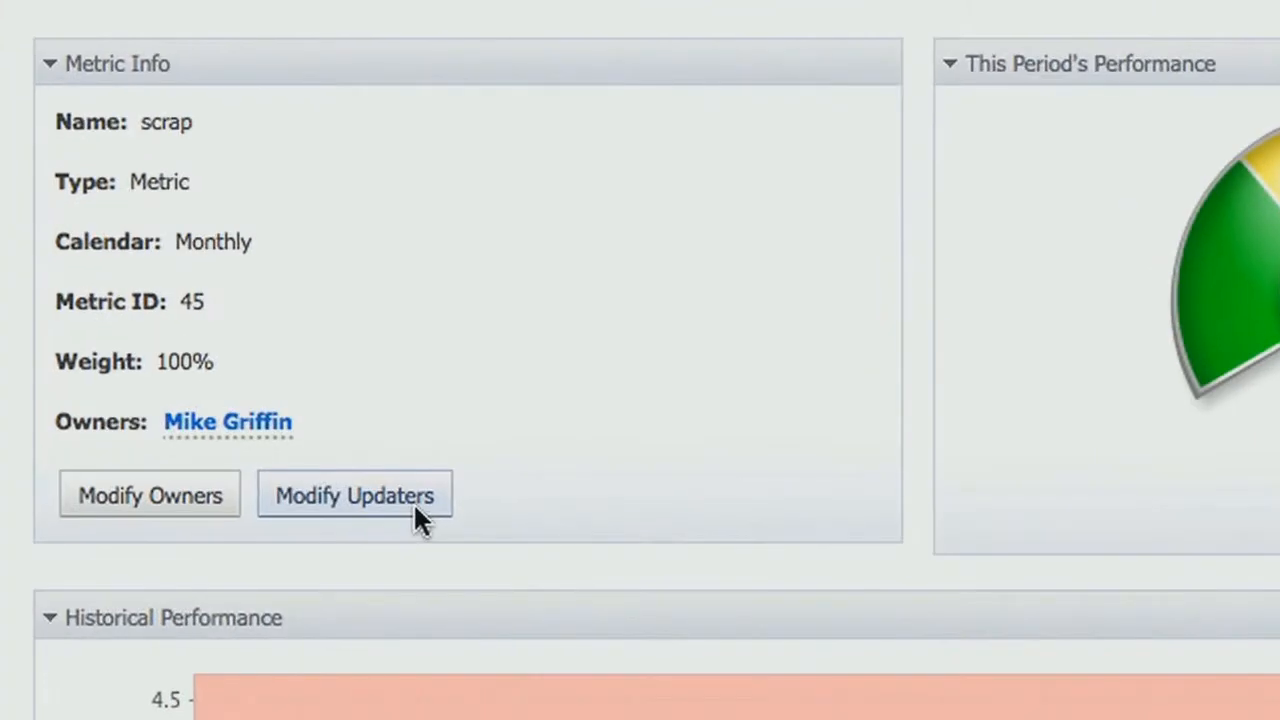
pyautogui.click(354, 494)
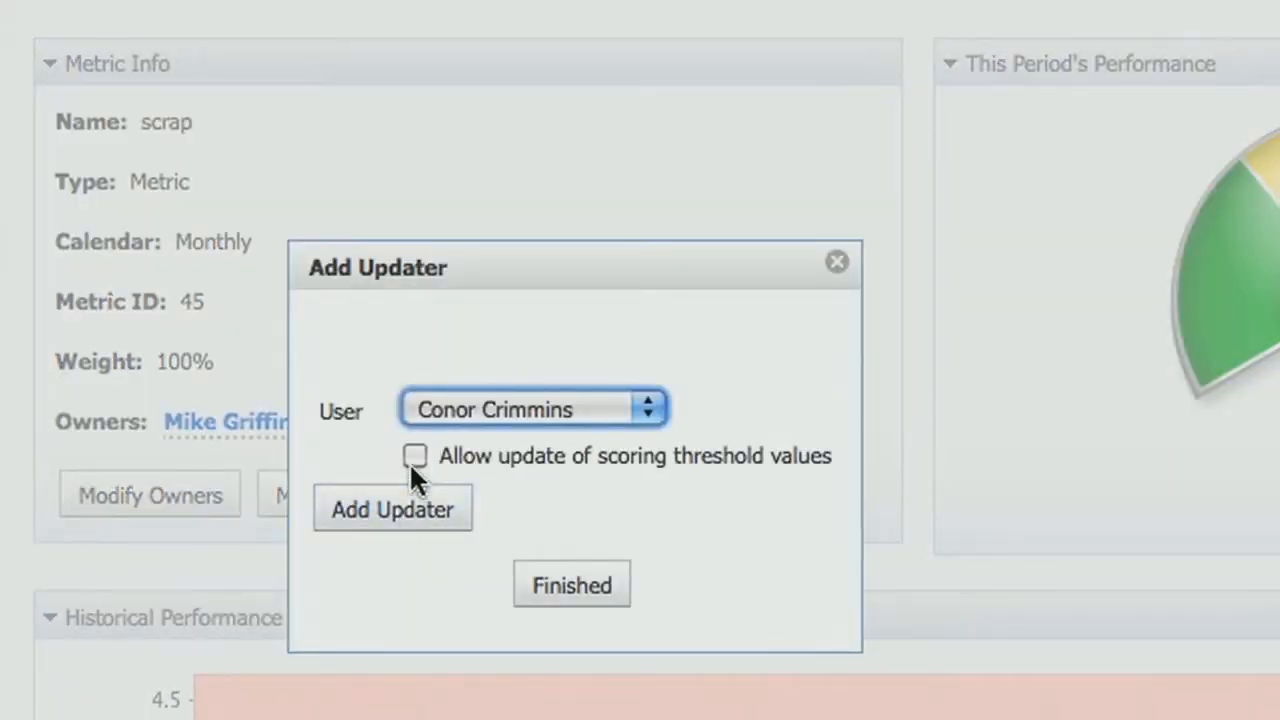
pyautogui.click(414, 456)
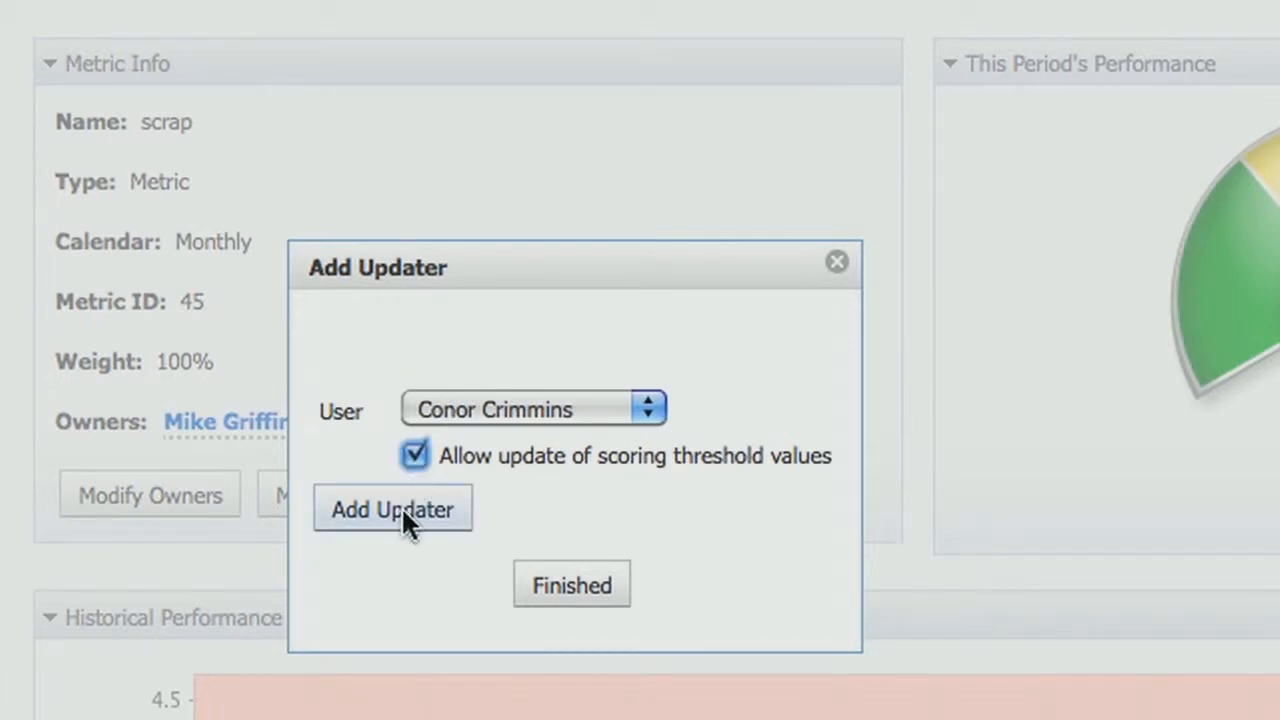
pyautogui.click(393, 508)
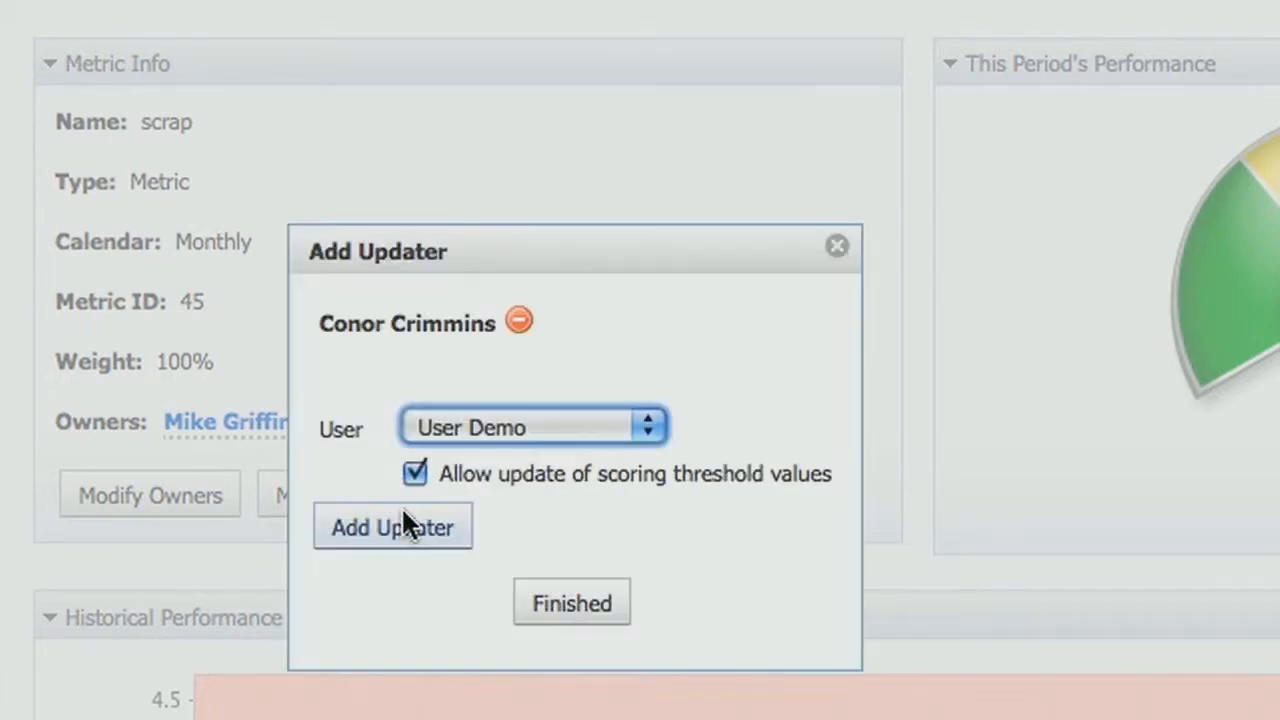
pyautogui.click(571, 603)
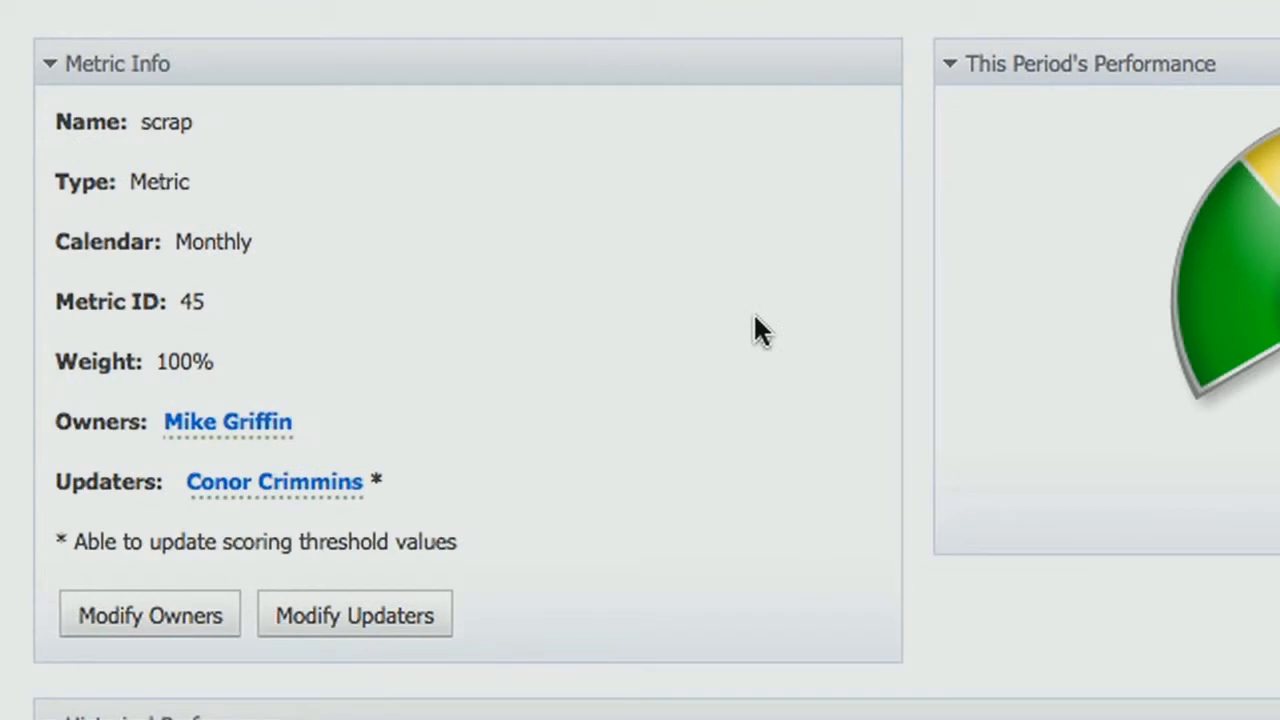
pyautogui.moveTo(133, 510)
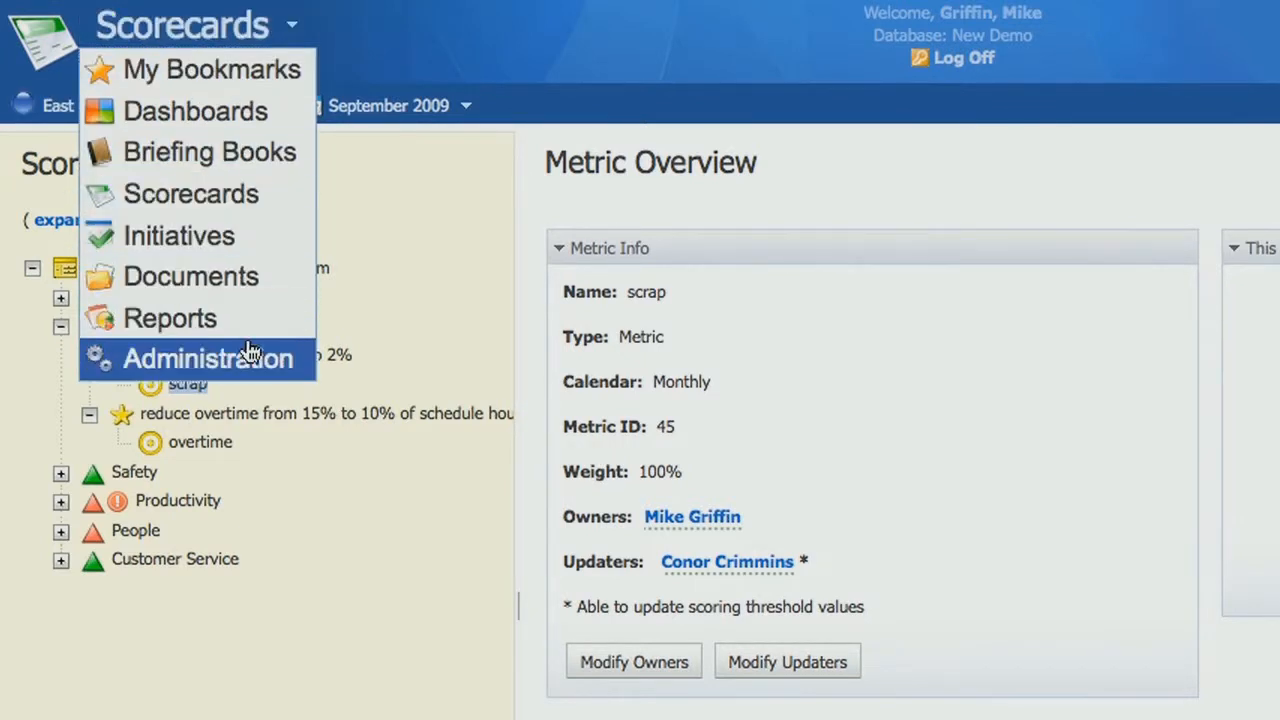
# Step: Open Administration's Owners and Updaters page for the East Coast Plant Primary Team user list
pyautogui.click(208, 358)
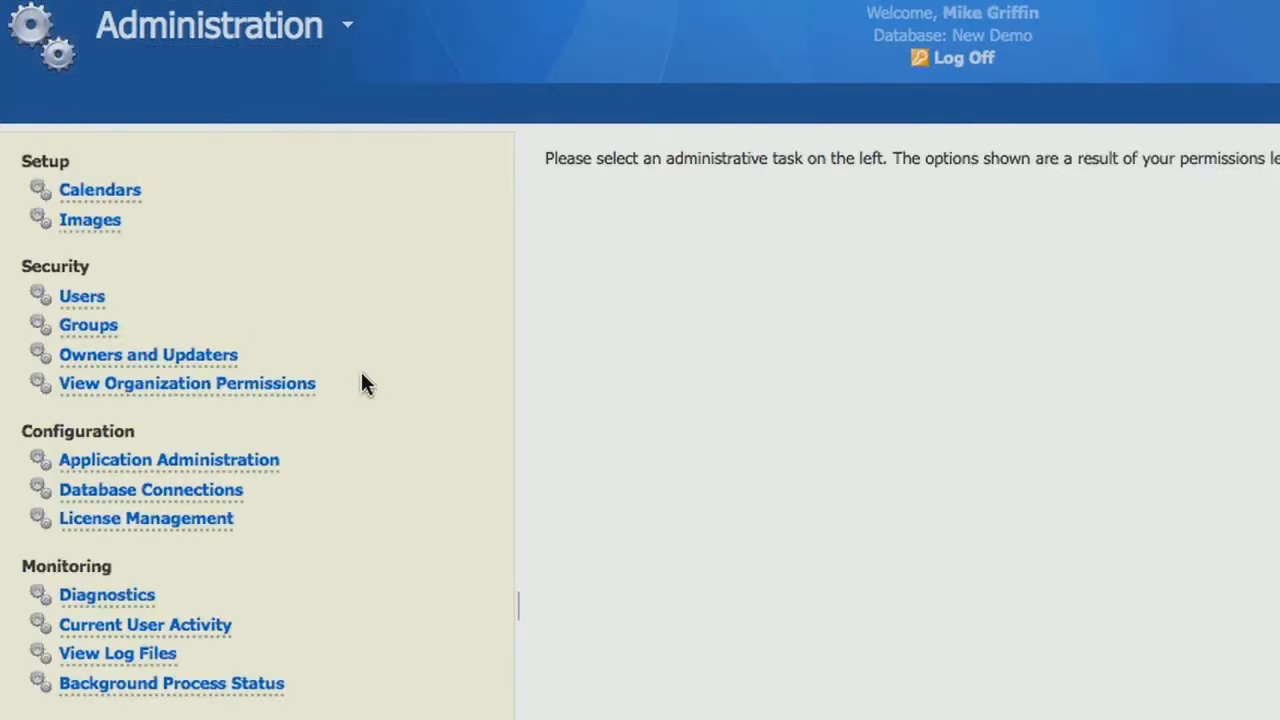
pyautogui.click(186, 383)
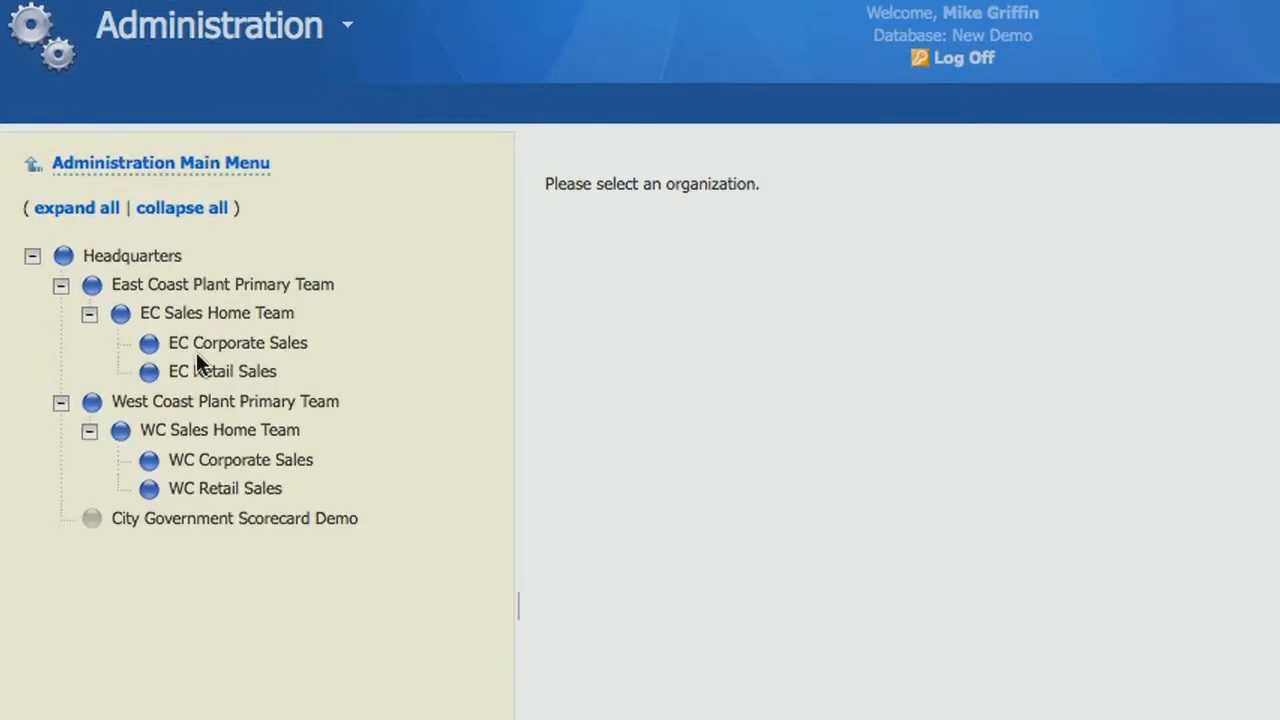
pyautogui.click(222, 284)
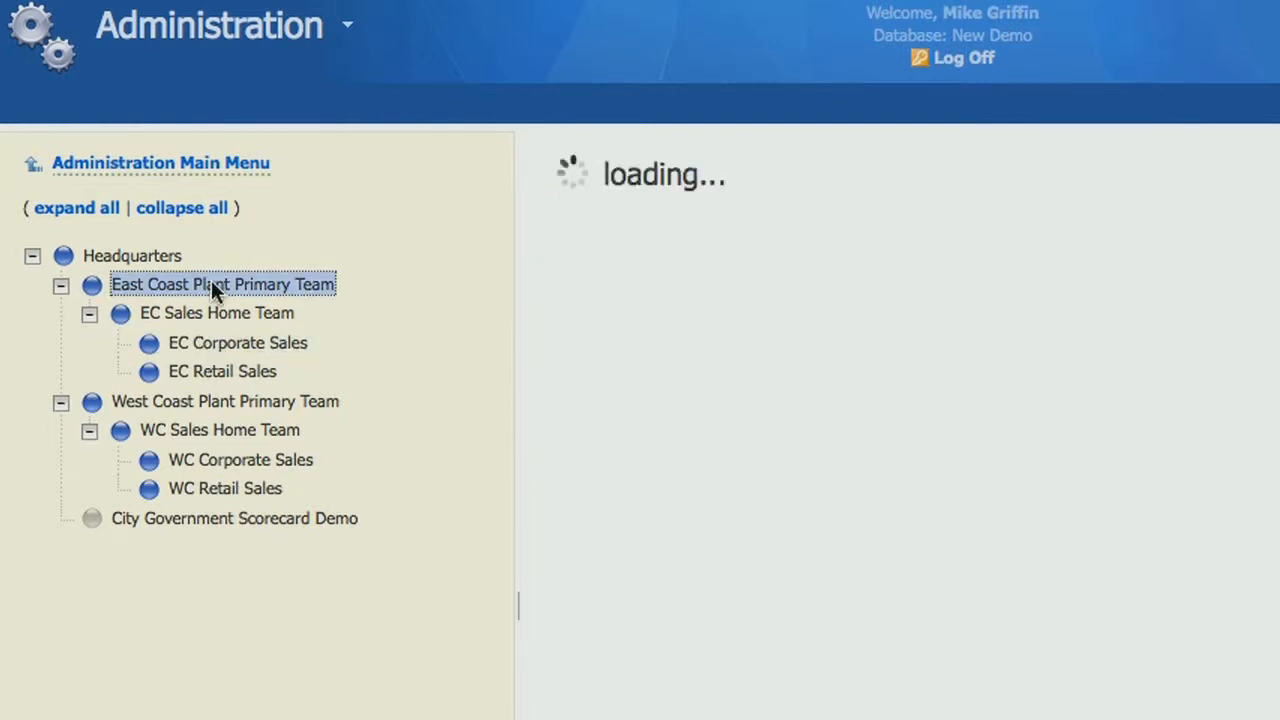
pyautogui.click(222, 285)
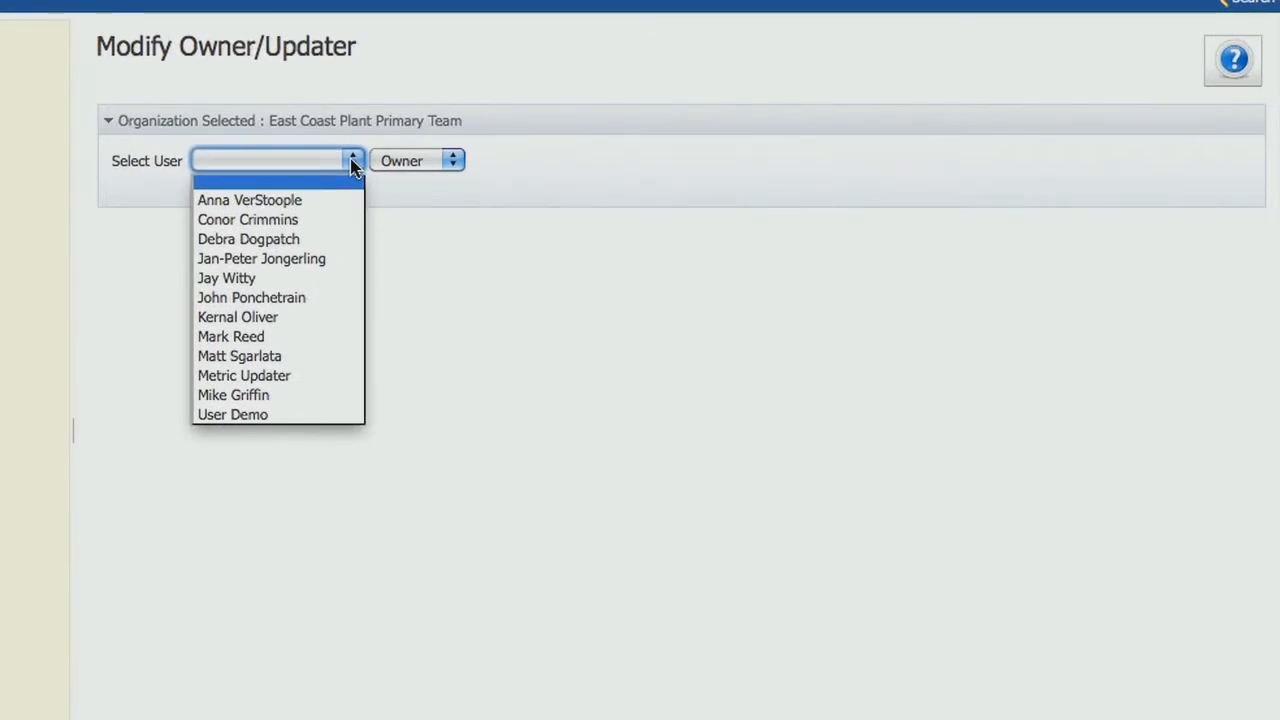
pyautogui.click(233, 395)
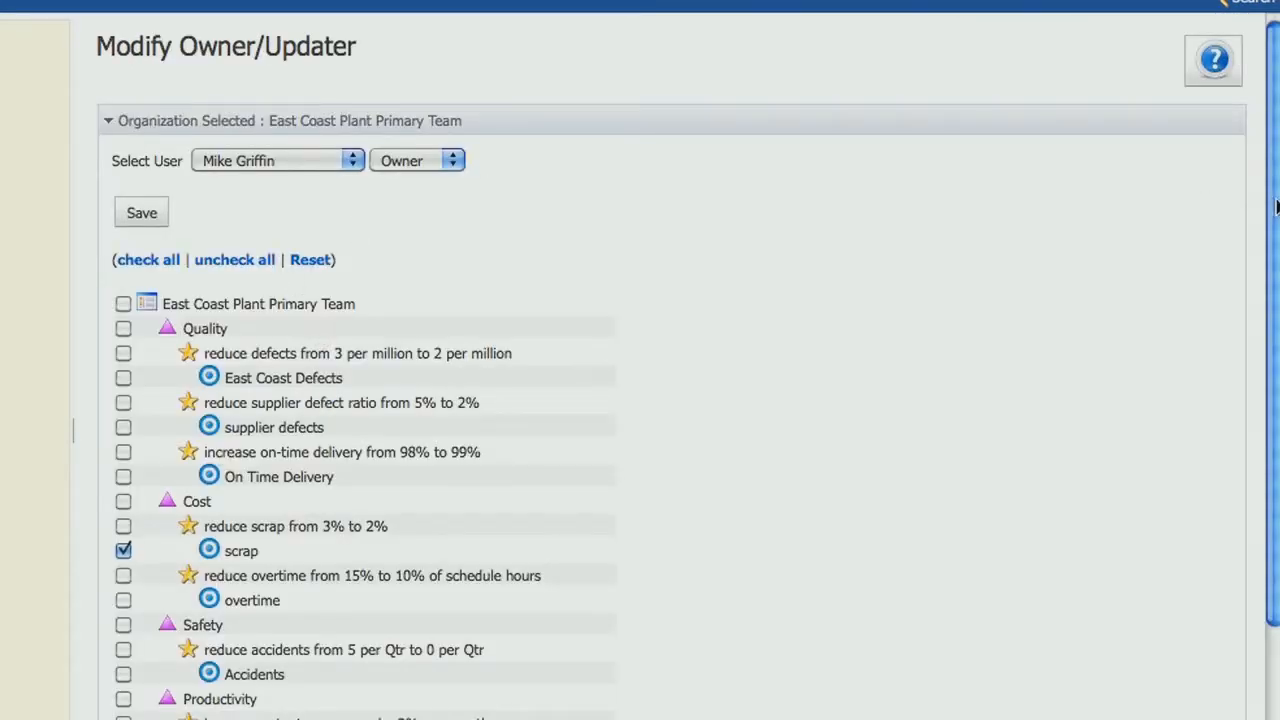
pyautogui.scroll(-3)
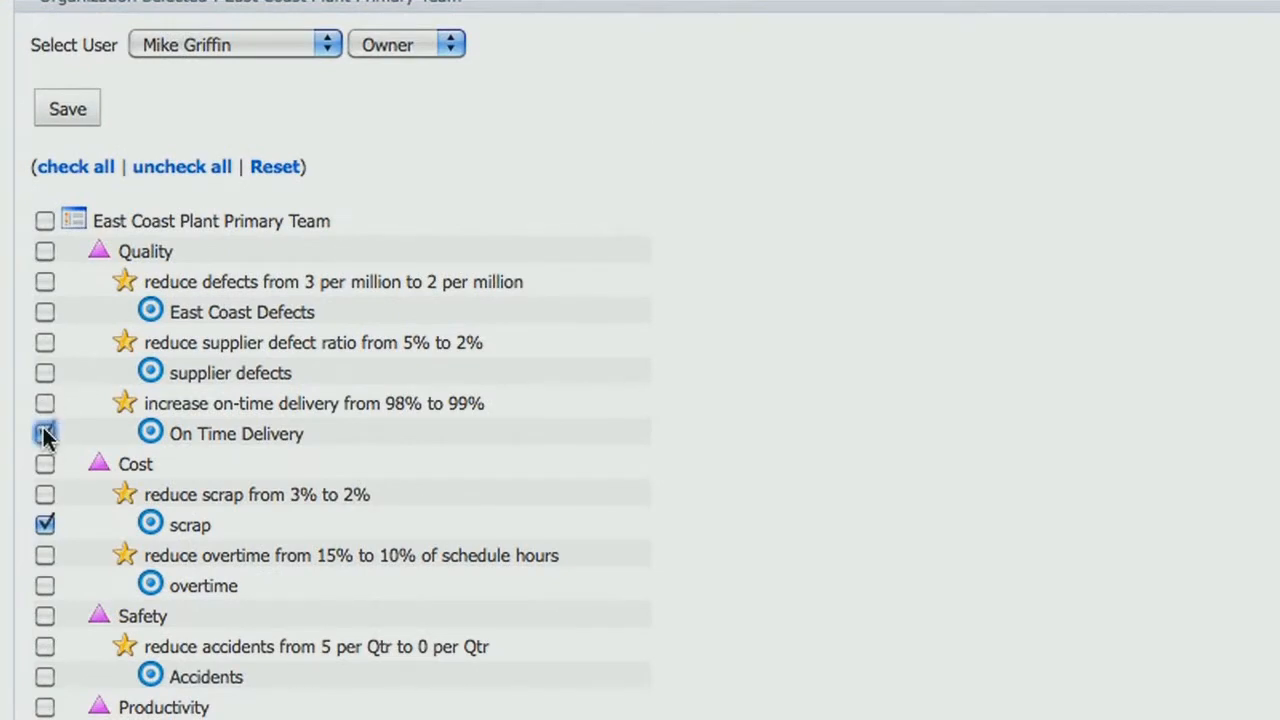
pyautogui.click(45, 433)
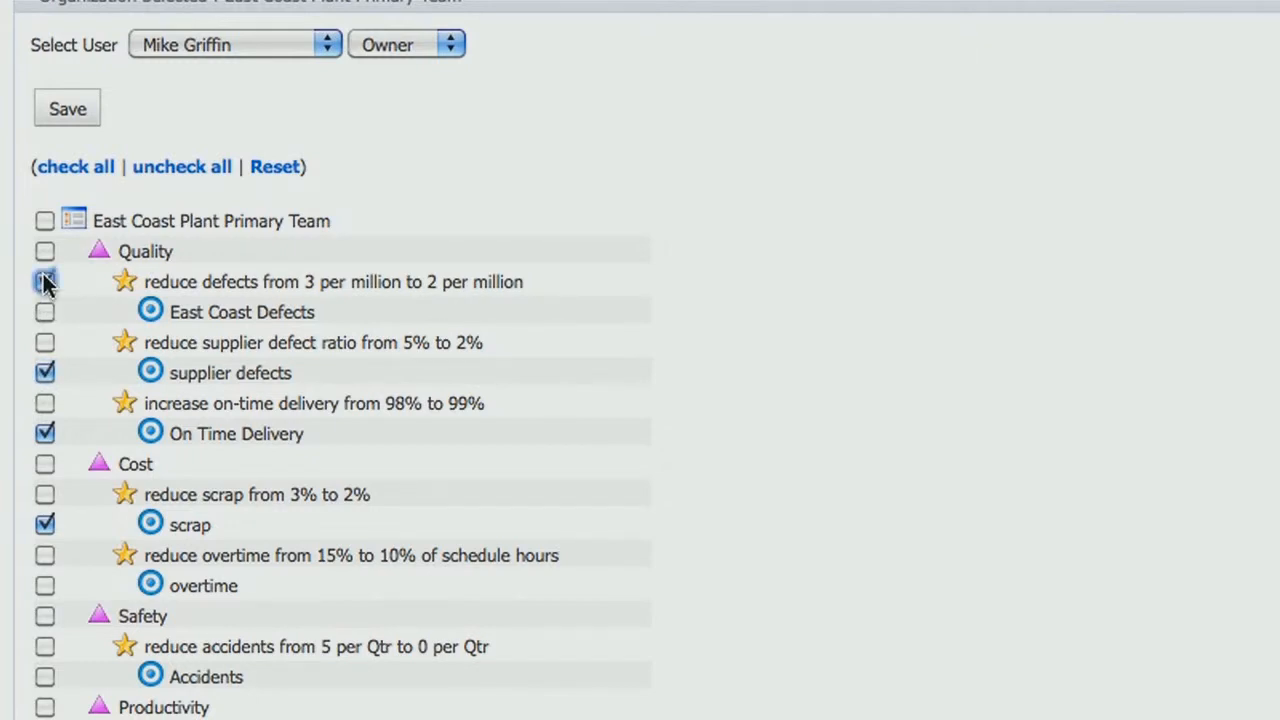
pyautogui.click(66, 108)
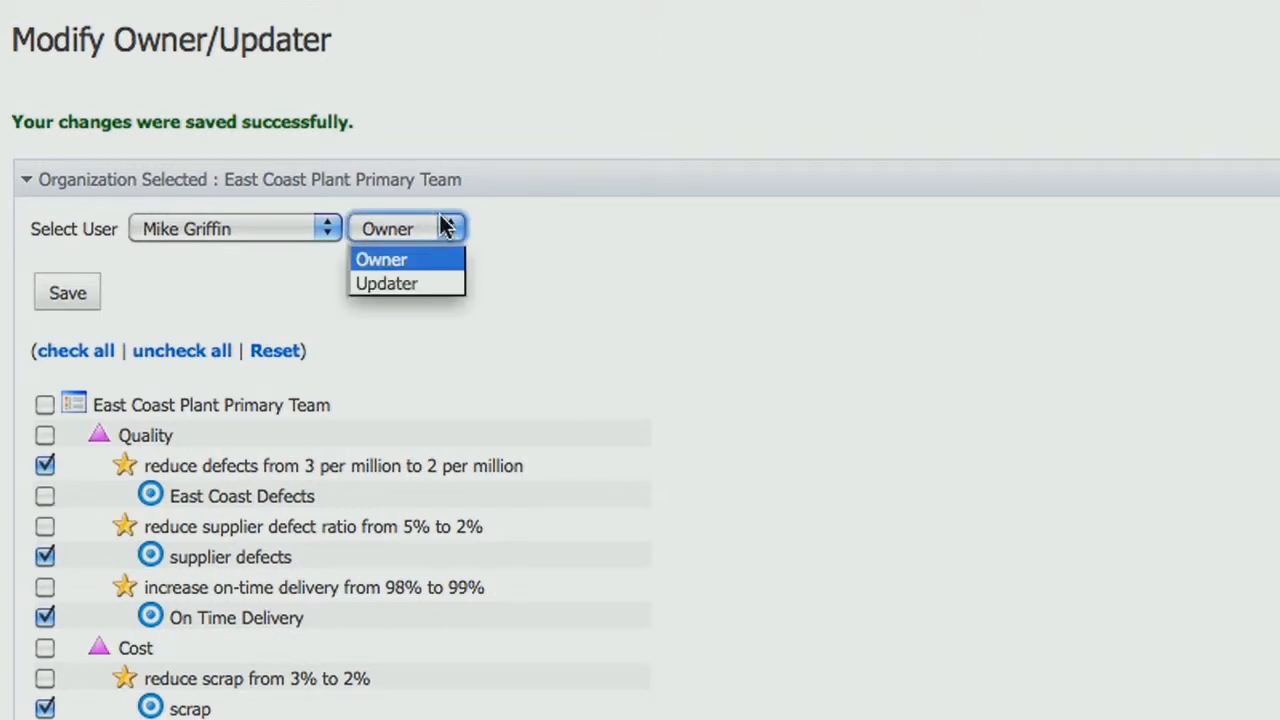
# Step: As updater, exclude Employee Turnover values and allow scrap and Accidents threshold edits
pyautogui.click(386, 283)
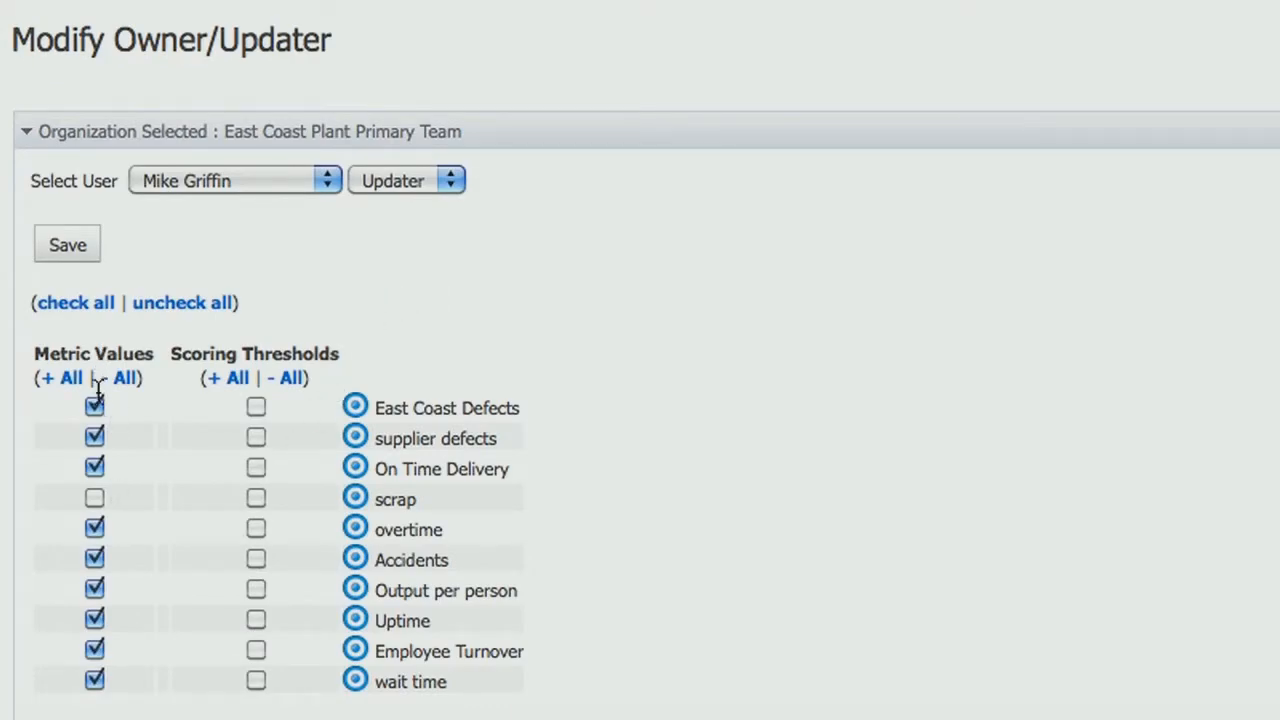
pyautogui.click(91, 468)
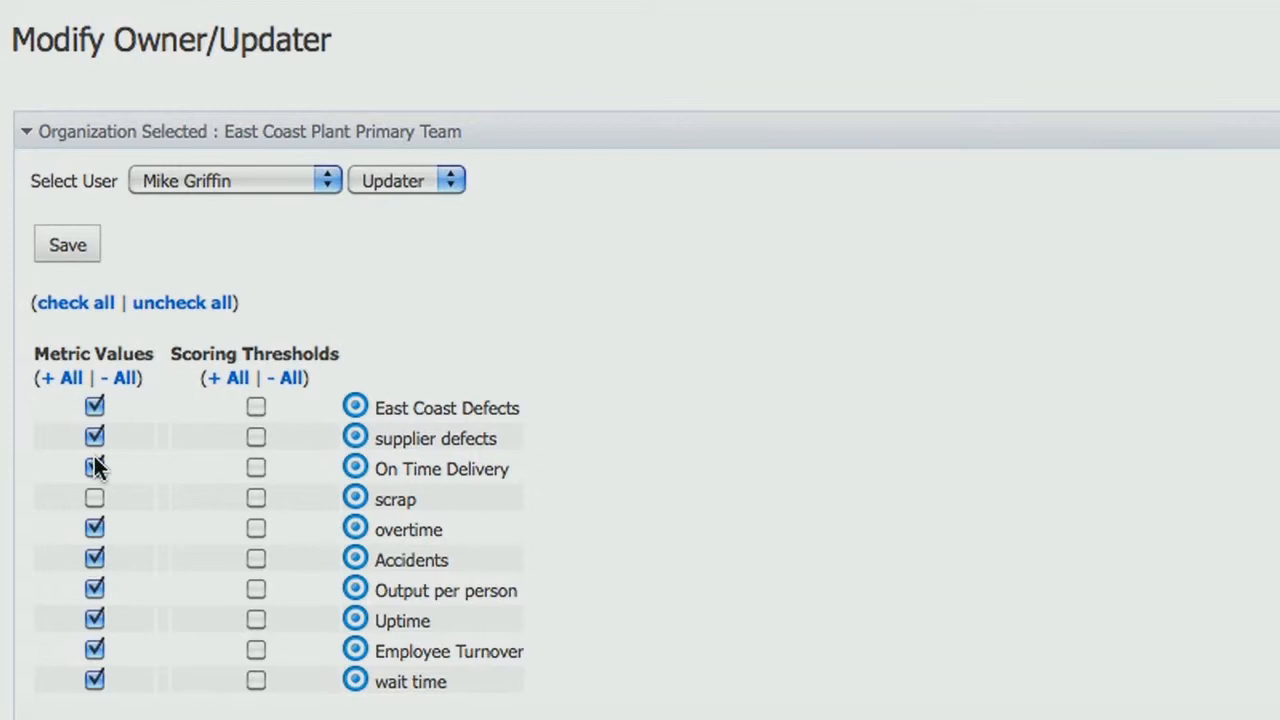
pyautogui.click(93, 467)
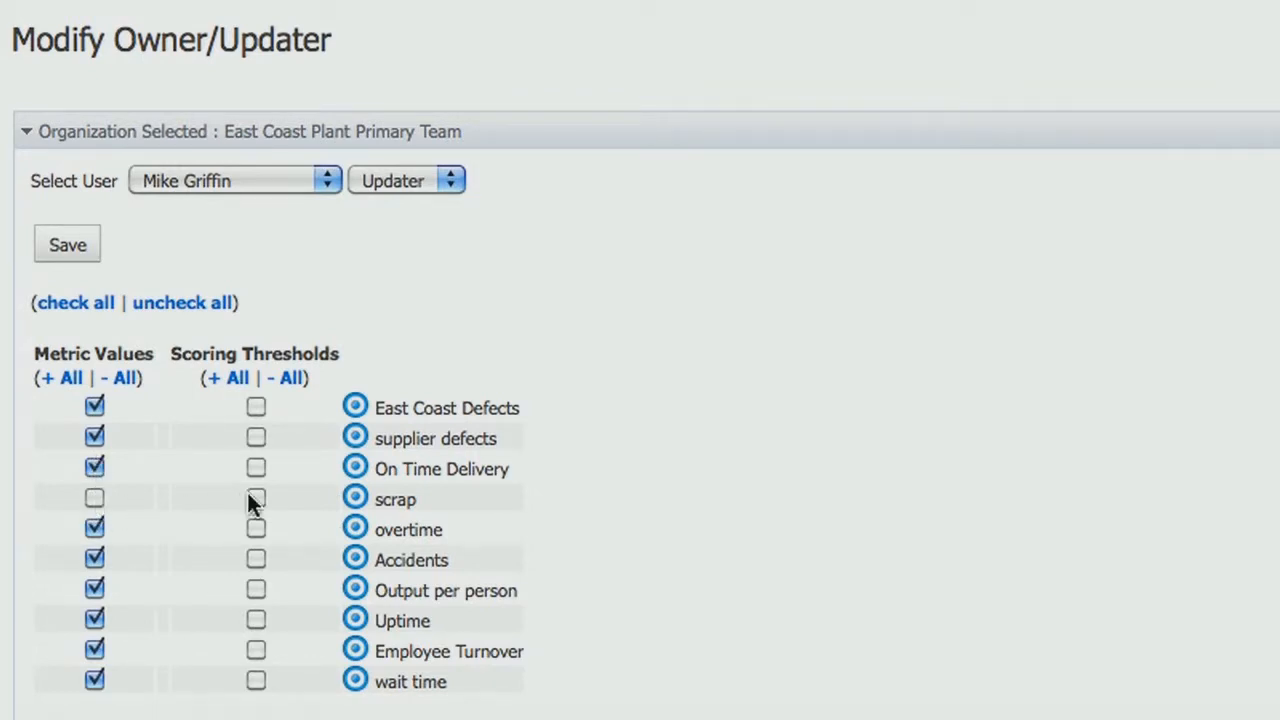
pyautogui.click(256, 498)
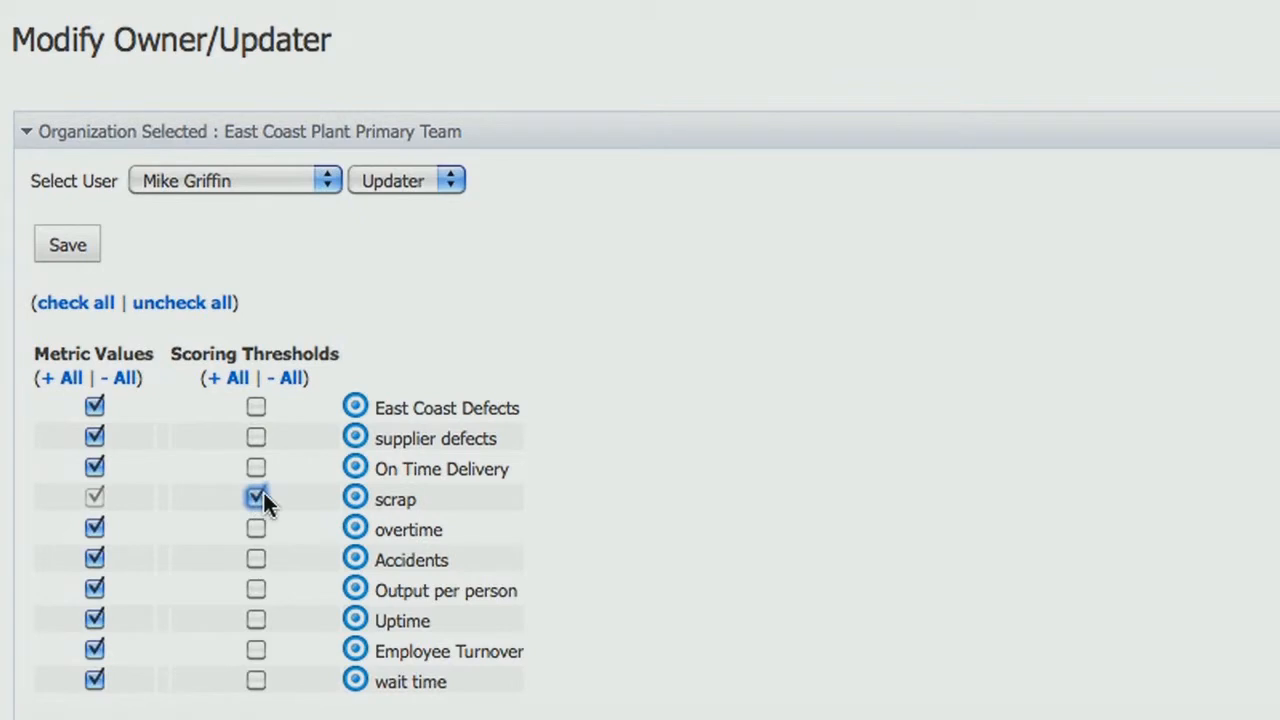
pyautogui.click(256, 498)
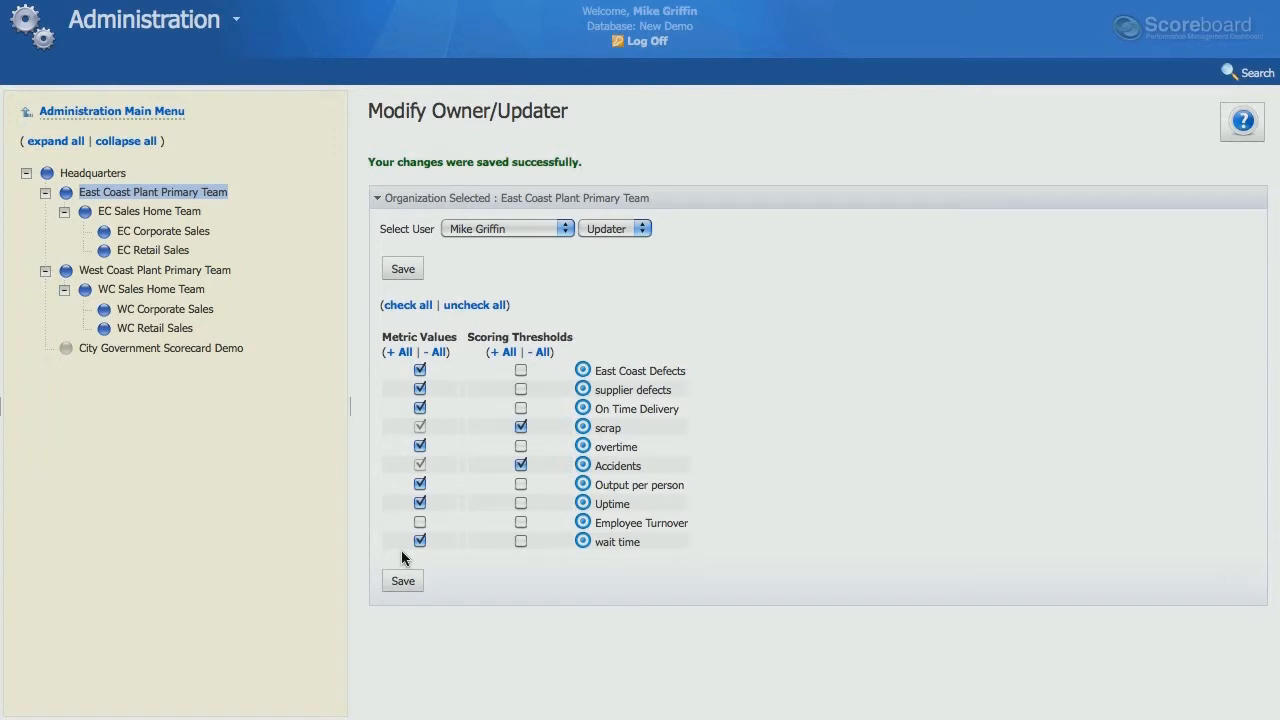
# Step: Go to My Bookmarks from the application area menu
pyautogui.click(145, 19)
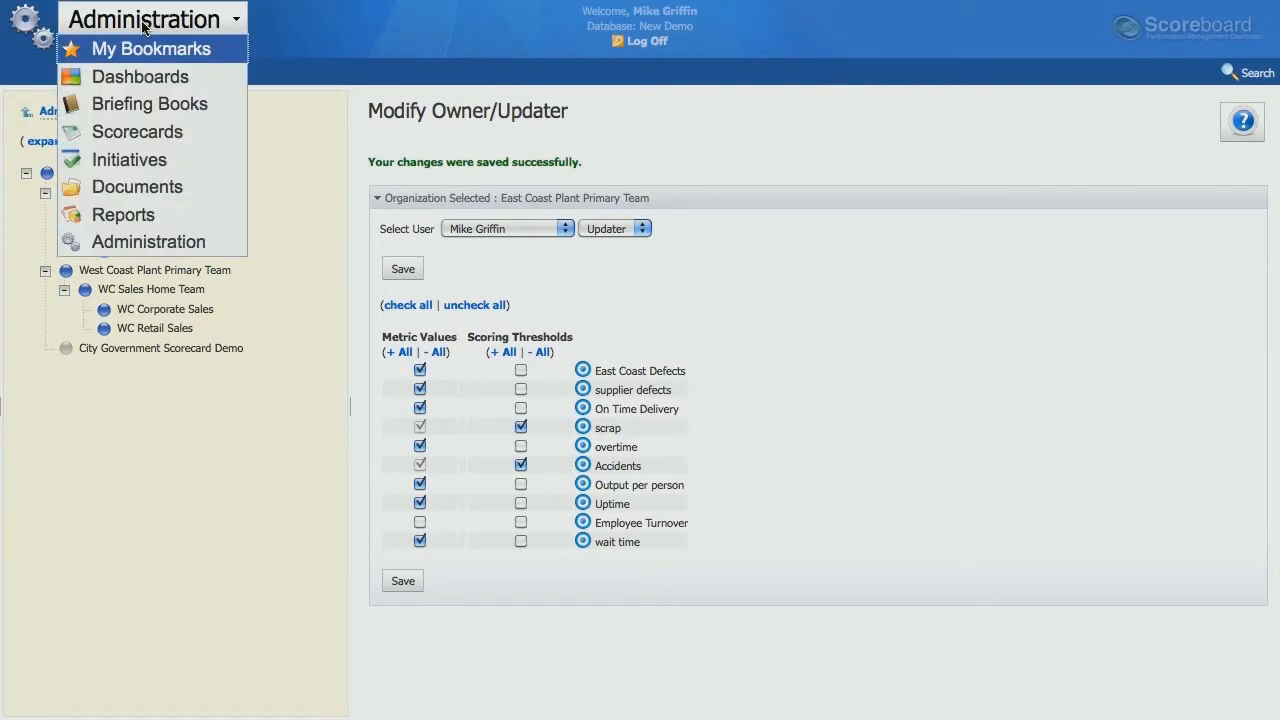
pyautogui.click(152, 48)
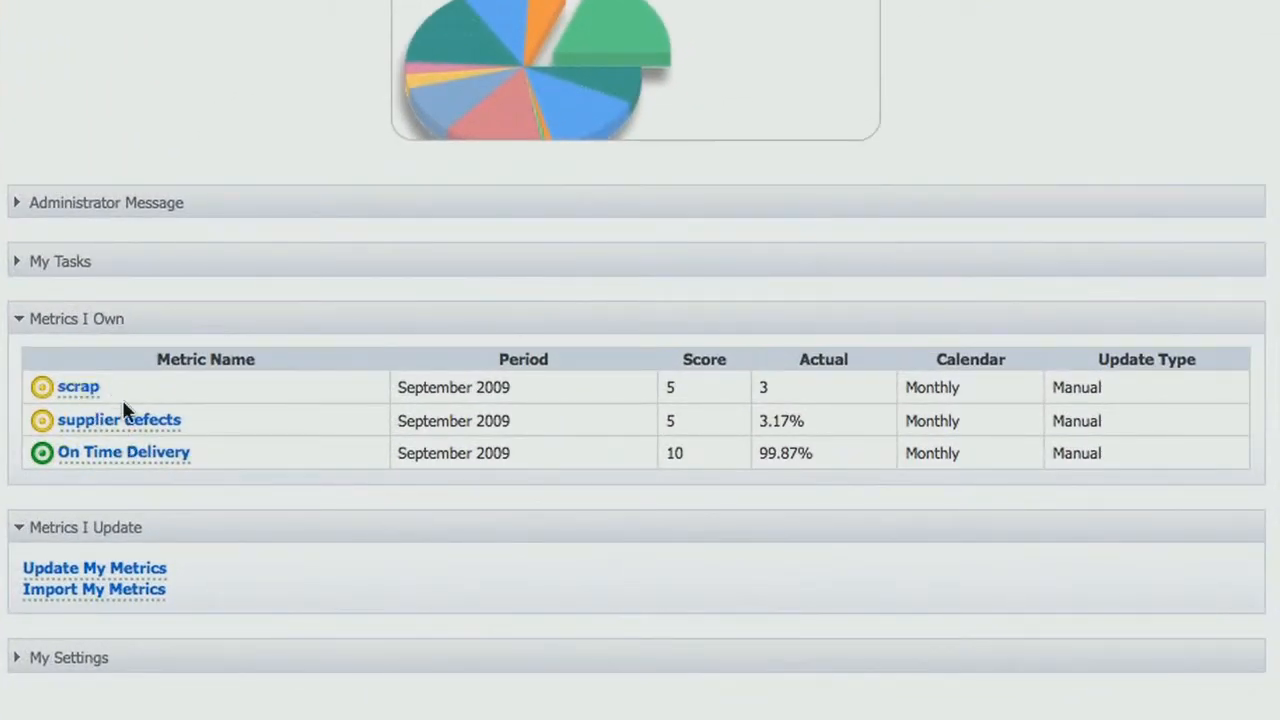
pyautogui.moveTo(267, 461)
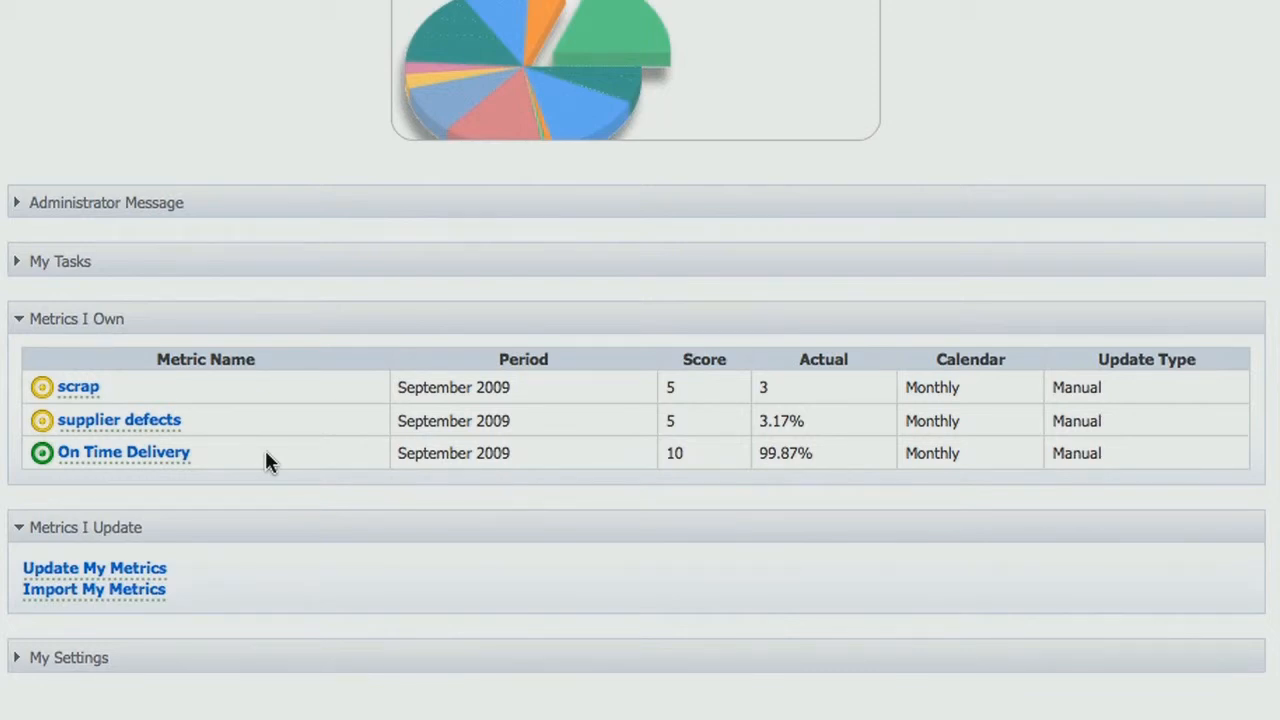
pyautogui.moveTo(250, 461)
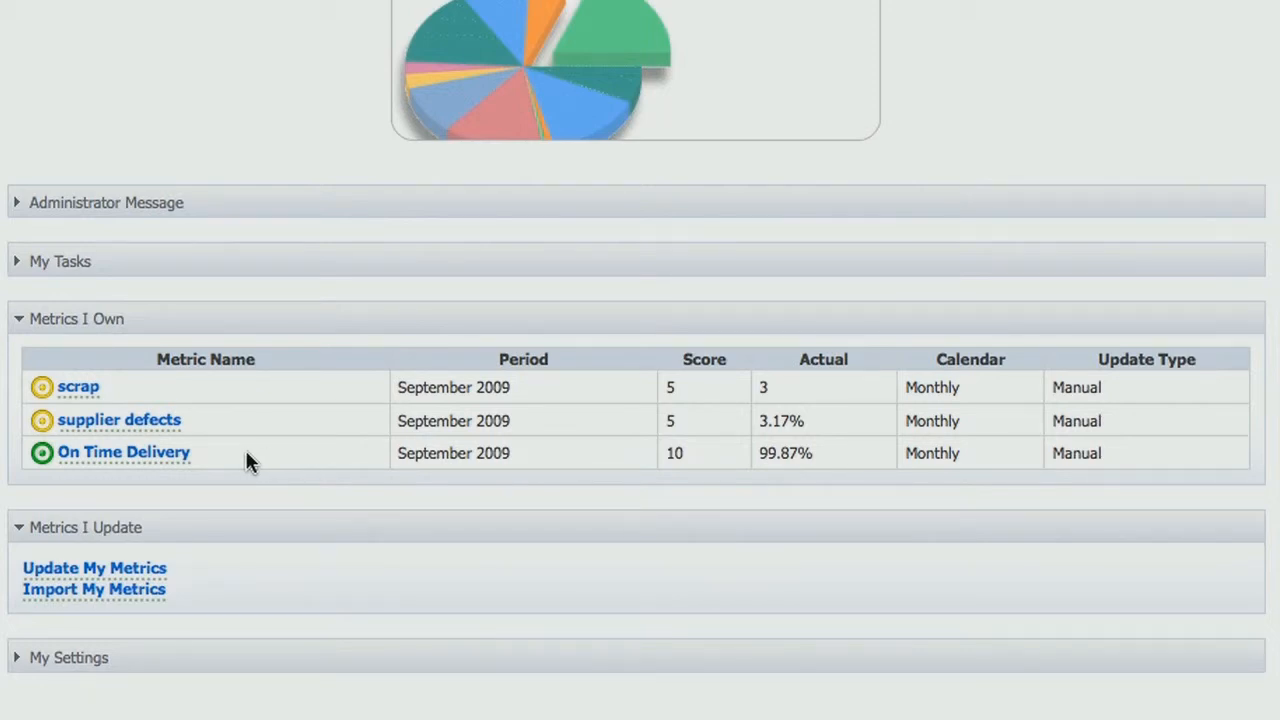